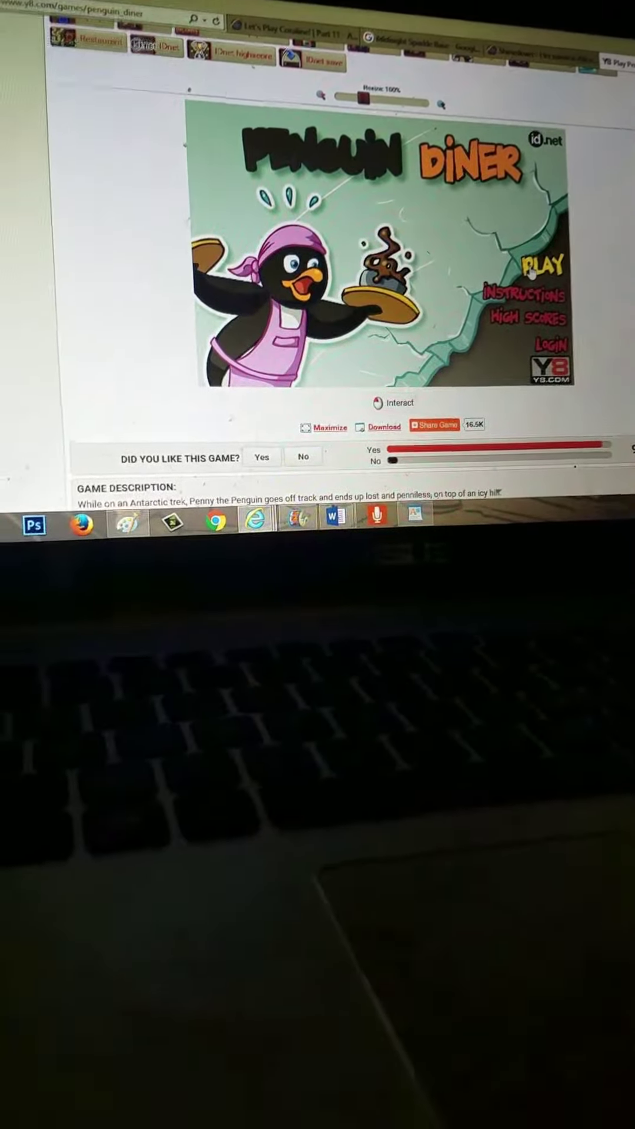
Start the first Penguin Diner day from the title screen's PLAY button.
{"action": "left_click", "coordinate": [548, 264]}
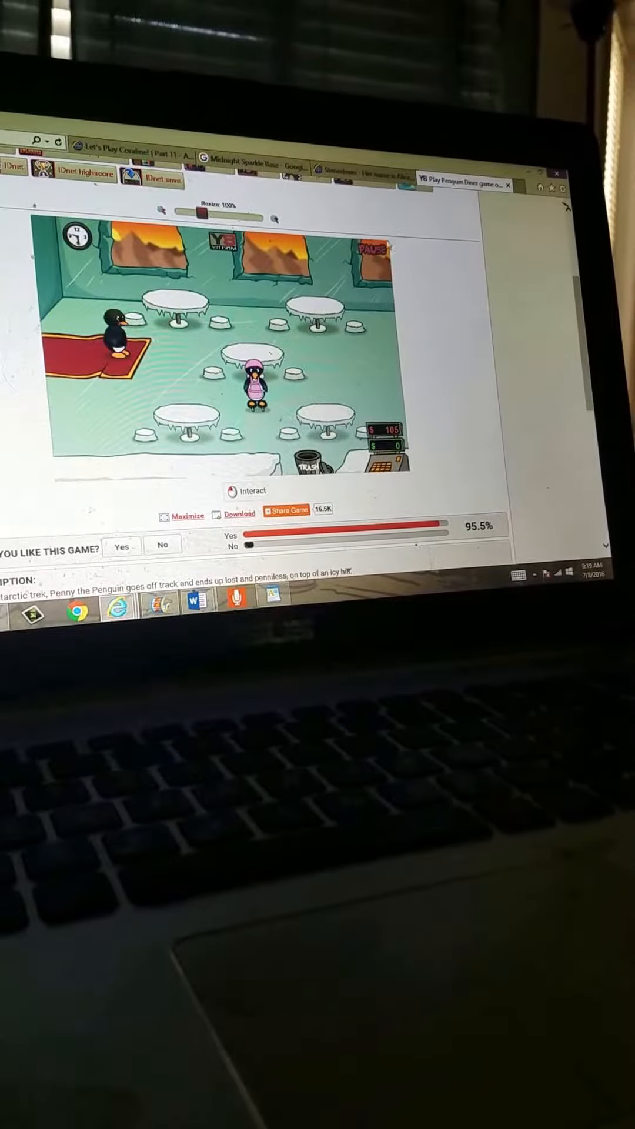
Pause and resume the game, then open Share Game once earnings reach $141.
{"action": "left_click", "coordinate": [375, 250]}
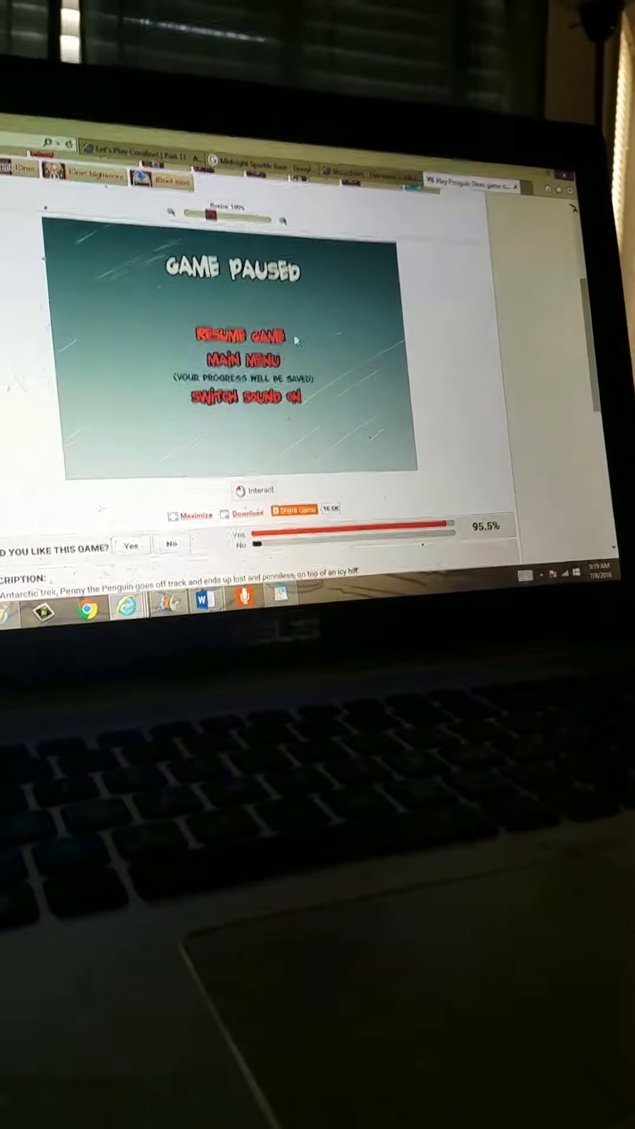
{"action": "left_click", "coordinate": [237, 336]}
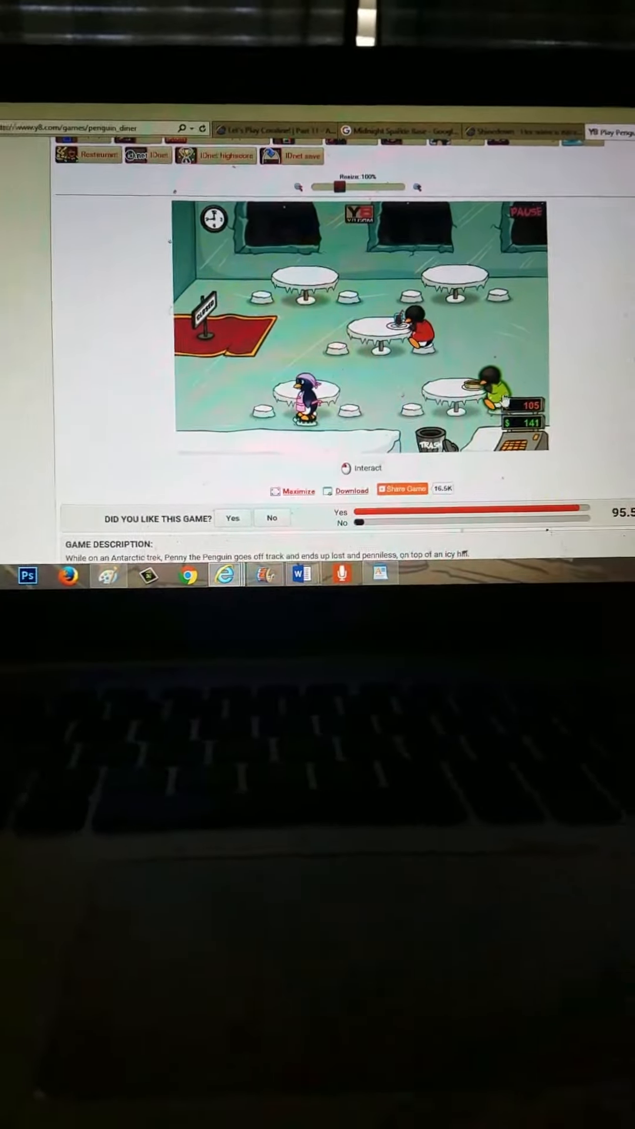
{"action": "left_click", "coordinate": [402, 489]}
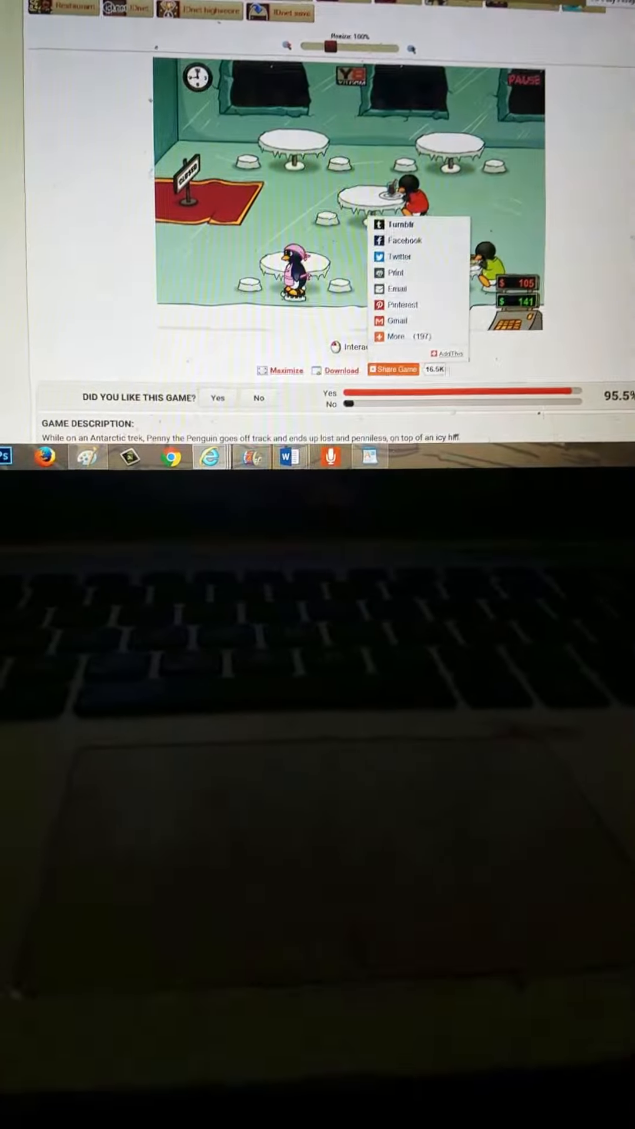